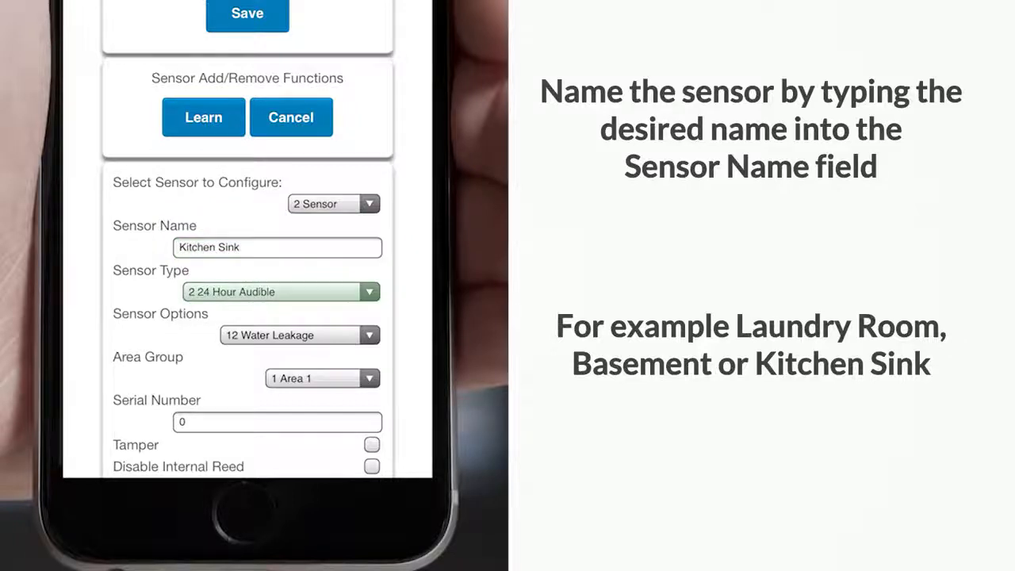
- Name sensor 2 'Kitchen Sink' as a 24 Hour Audible, Water Leakage sensor
click(280, 291)
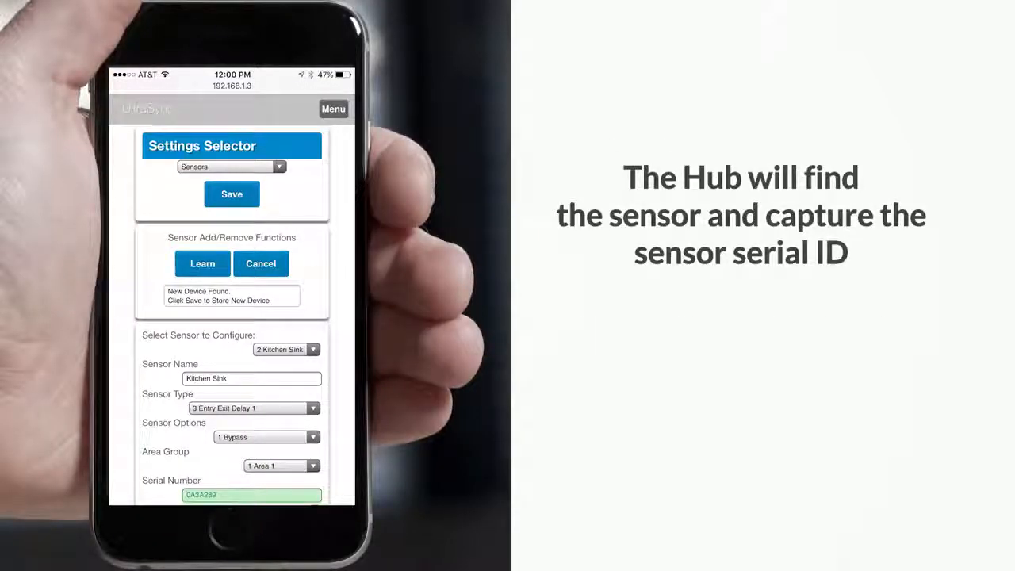
- Save the newly learned Kitchen Sink sensor and its serial ID to the hub
click(232, 194)
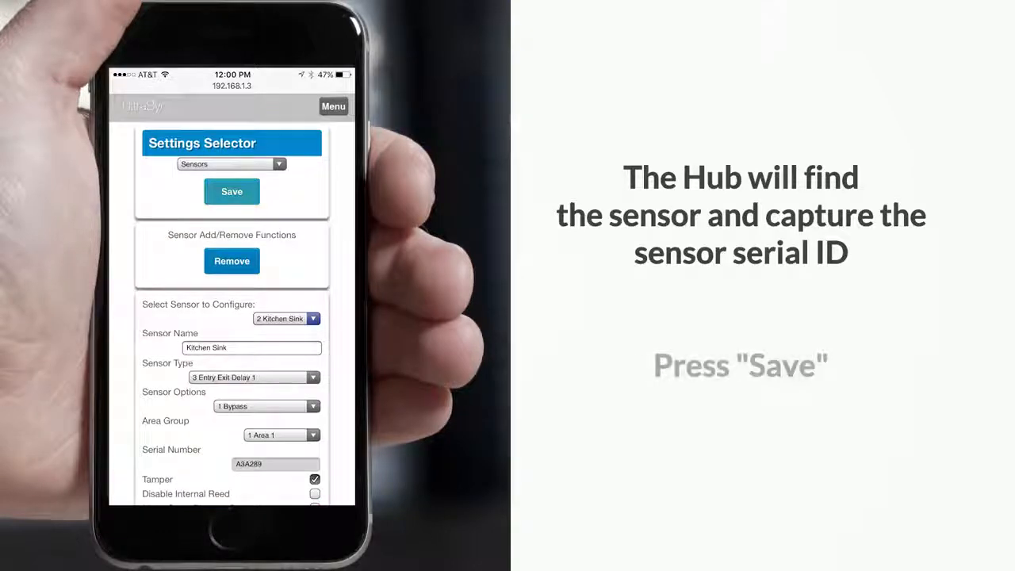